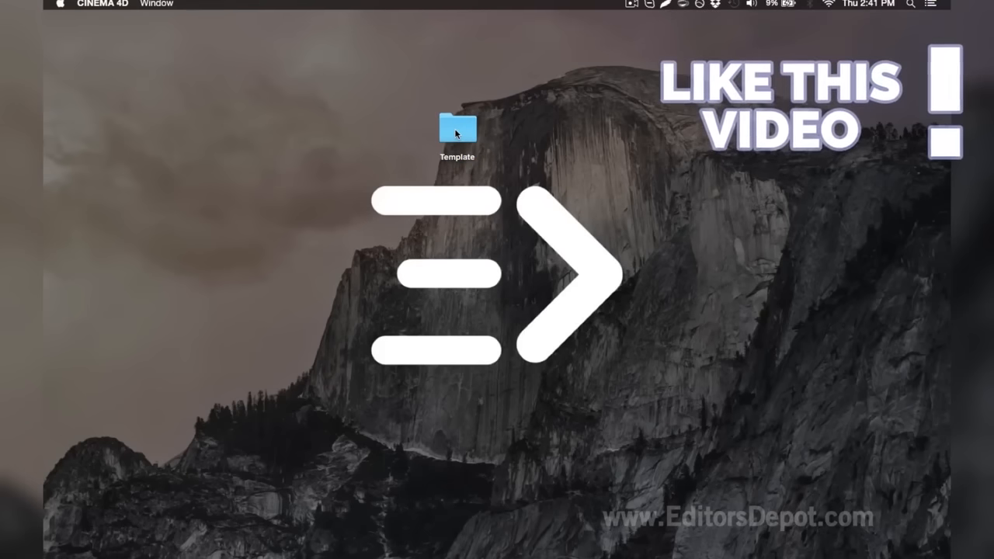
Open the Template V8.0.c4d scene from the desktop's Template folder
double_click(460, 124)
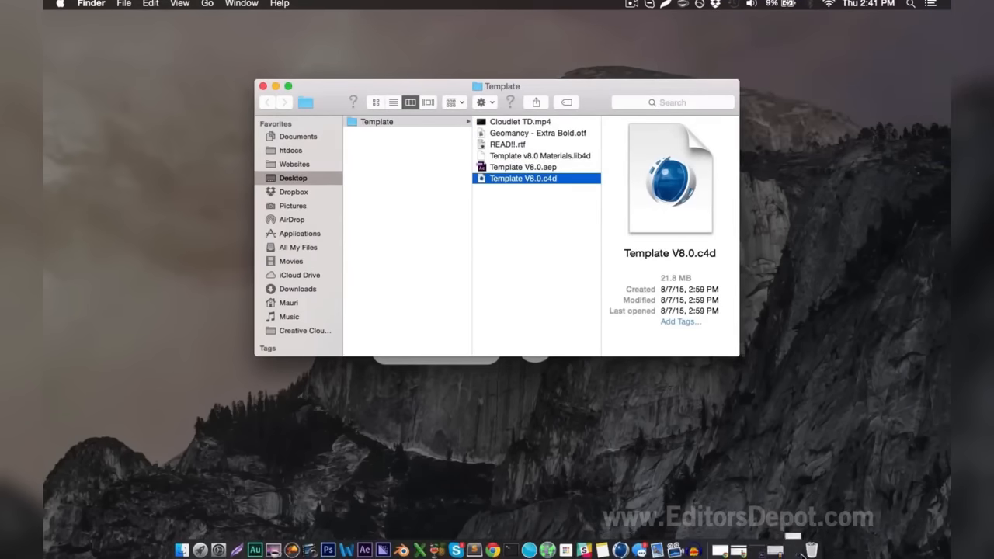
double_click(536, 178)
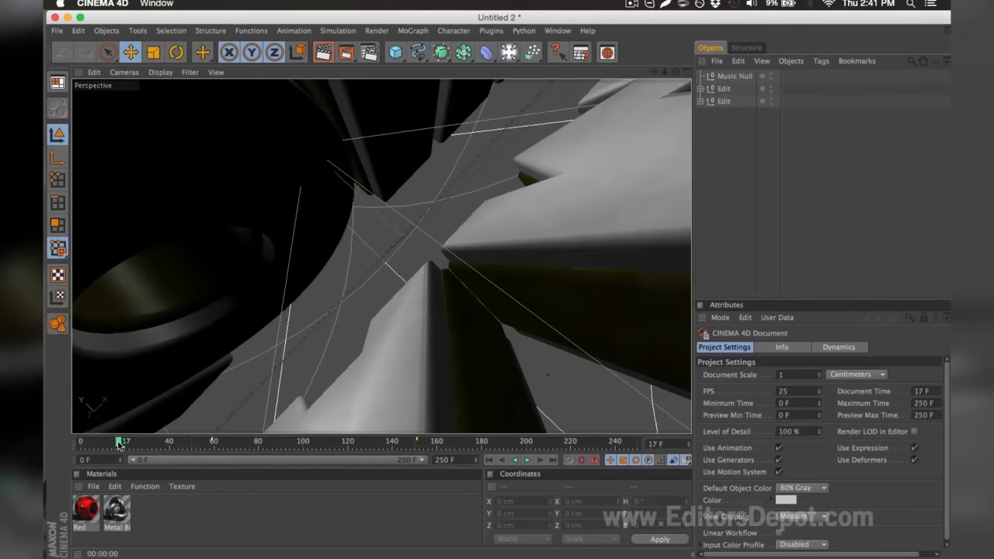
Scrub to frame 161 where YOUR NAME shows fully and inspect the NAME MoText object
left_click_drag(121, 441, 267, 441)
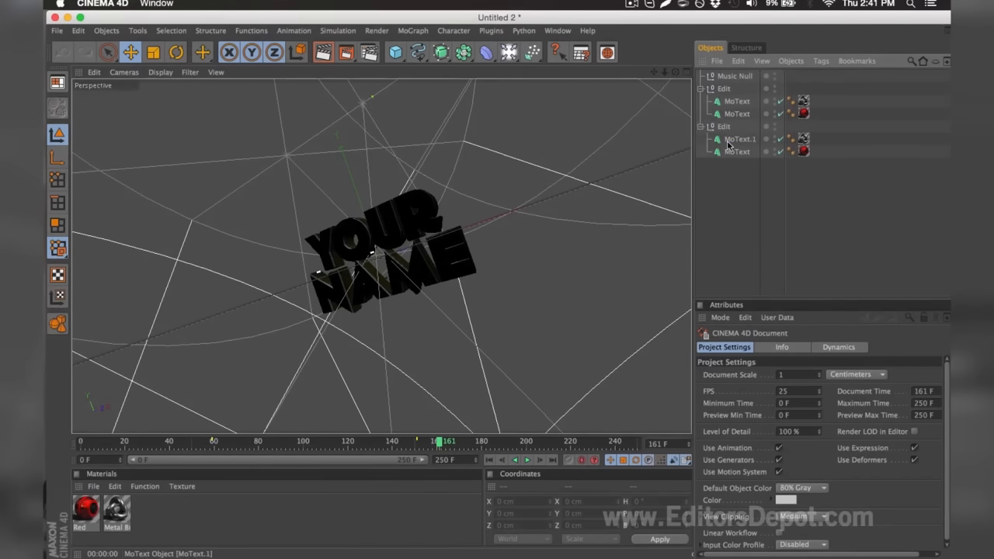
left_click(739, 140)
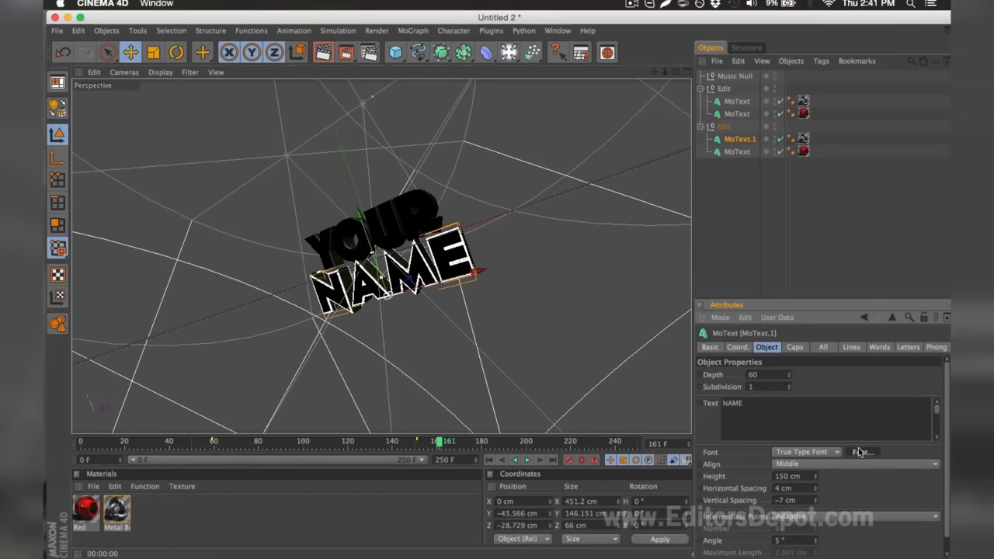
left_click(864, 450)
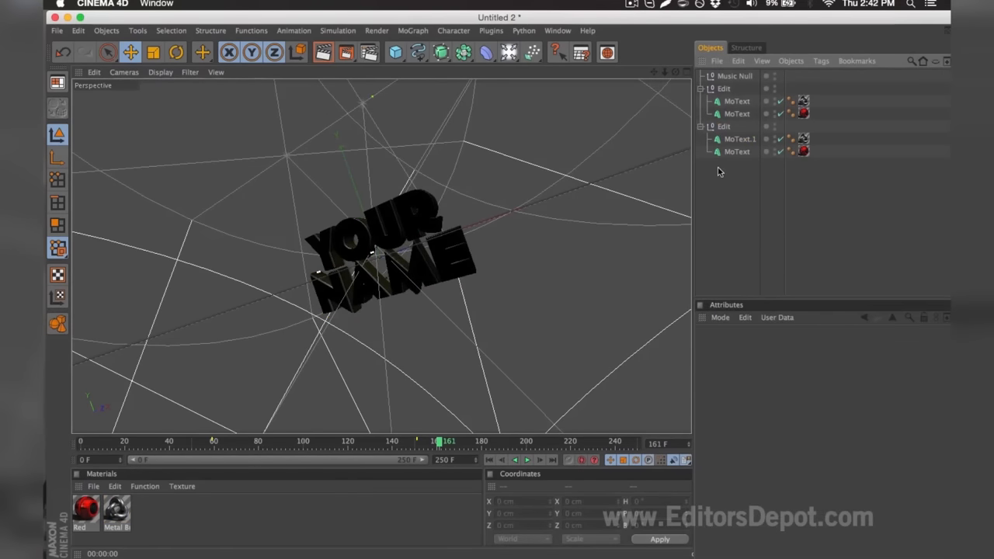
Replace the YOUR MoText's text with EDITORS, then select the NAME MoText
left_click(736, 101)
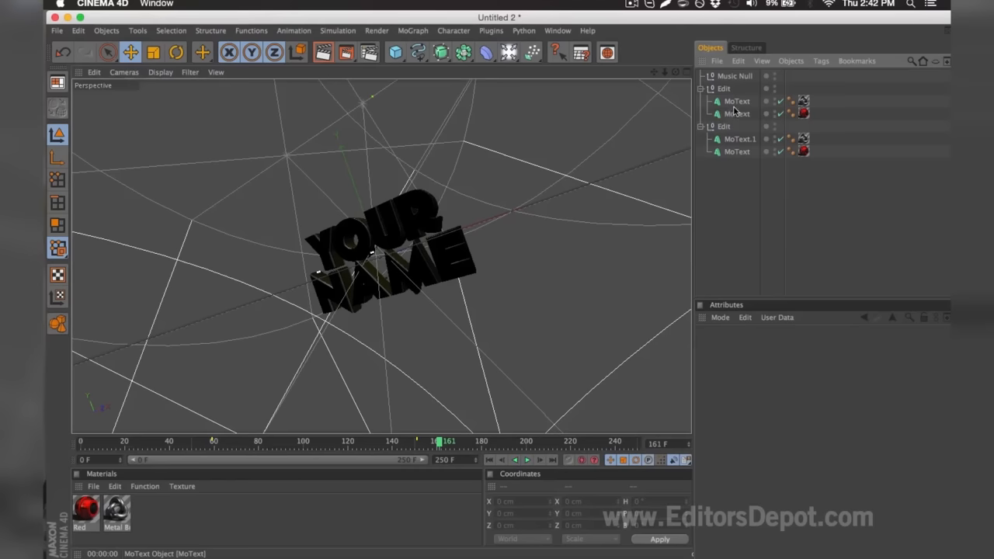
left_click(736, 100)
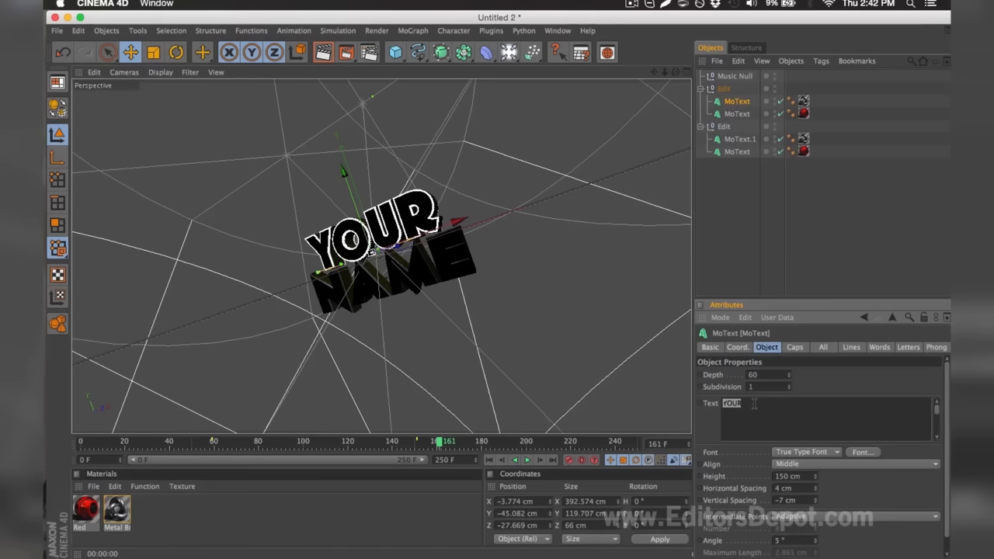
type("EDITORS")
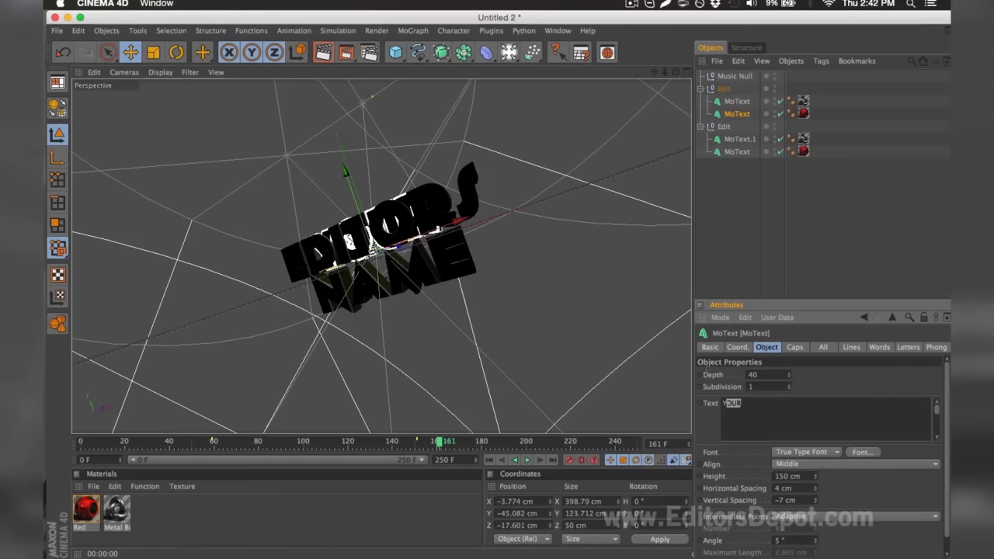
type("EDITOR")
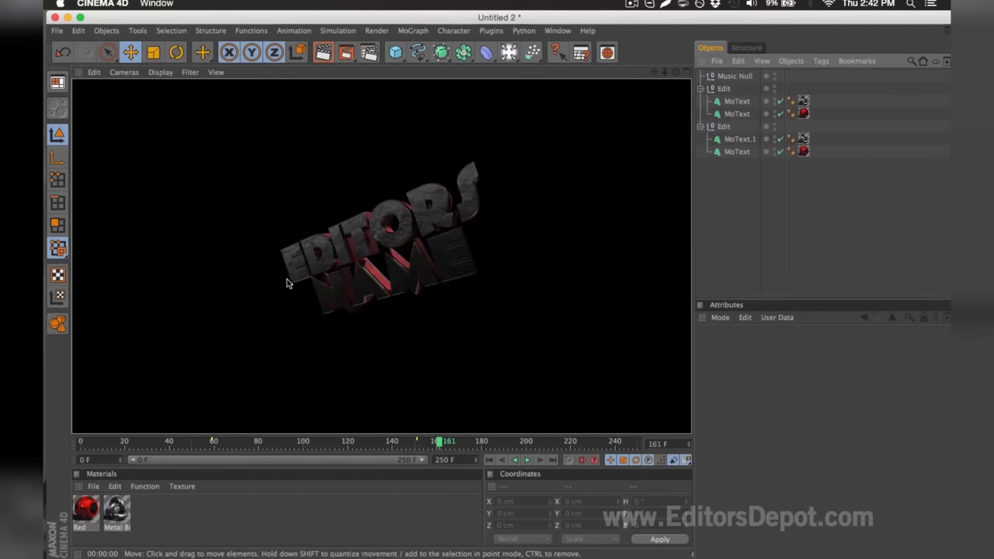
left_click(736, 152)
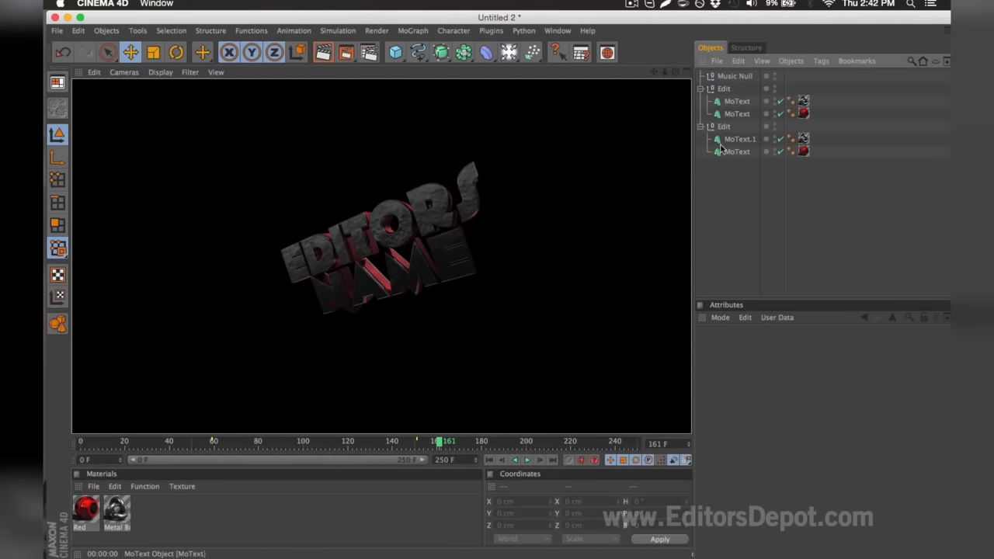
left_click(739, 139)
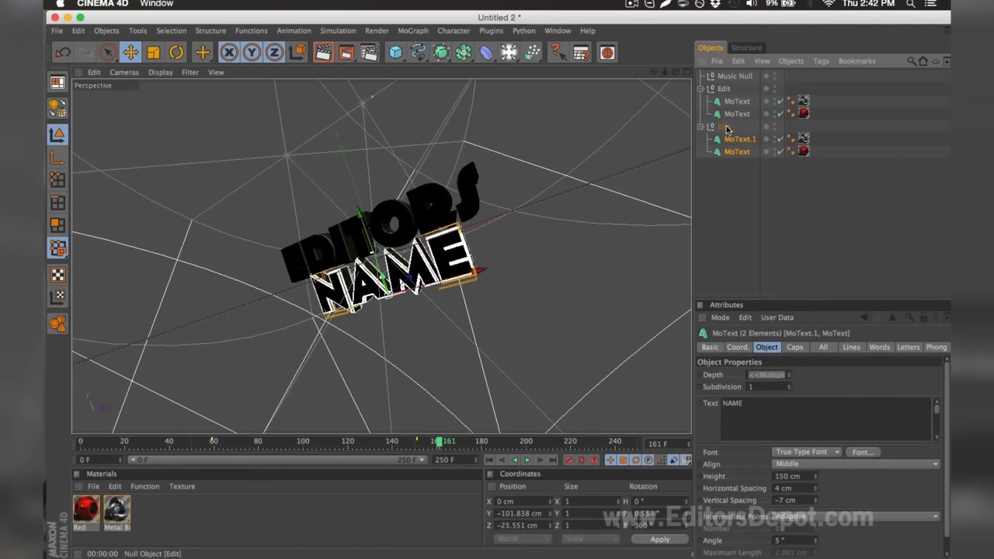
Replace the NAME MoText's text with DEPOT so the title reads EDITORS DEPOT
left_click(743, 404)
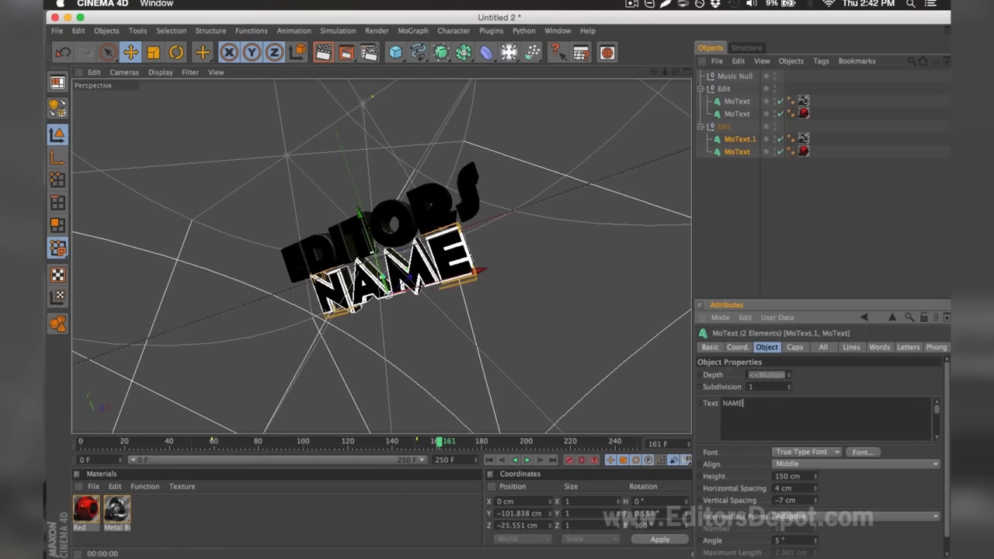
type("DE")
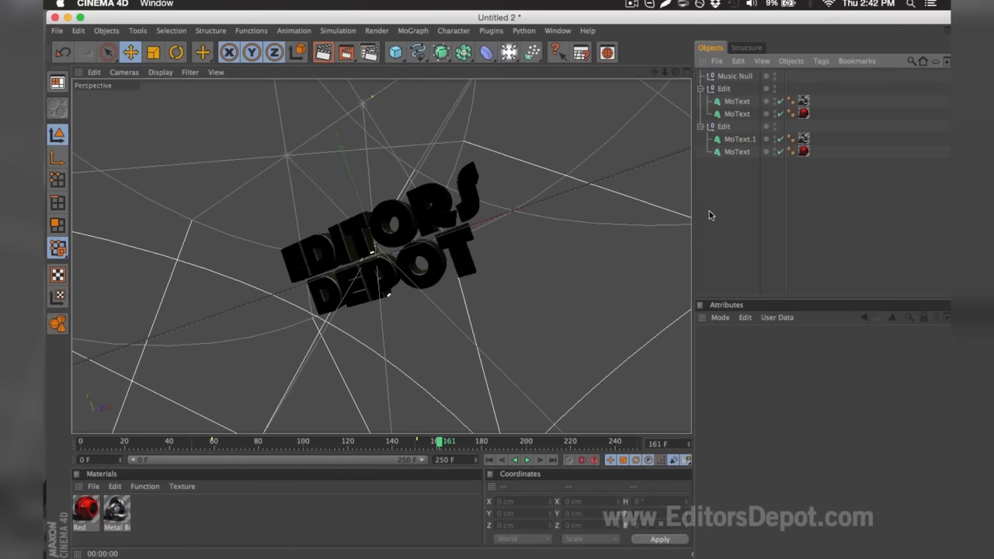
mouse_move(321, 53)
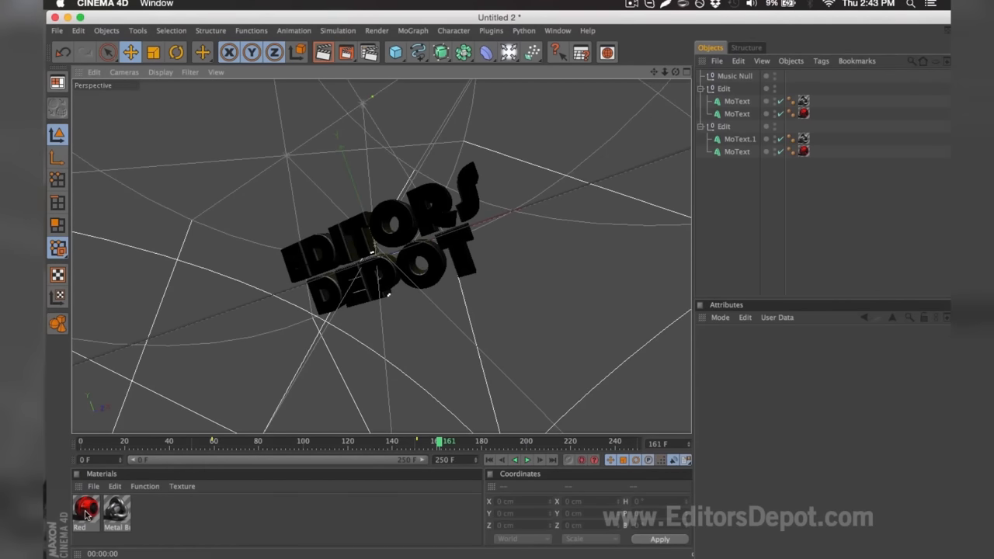
double_click(84, 512)
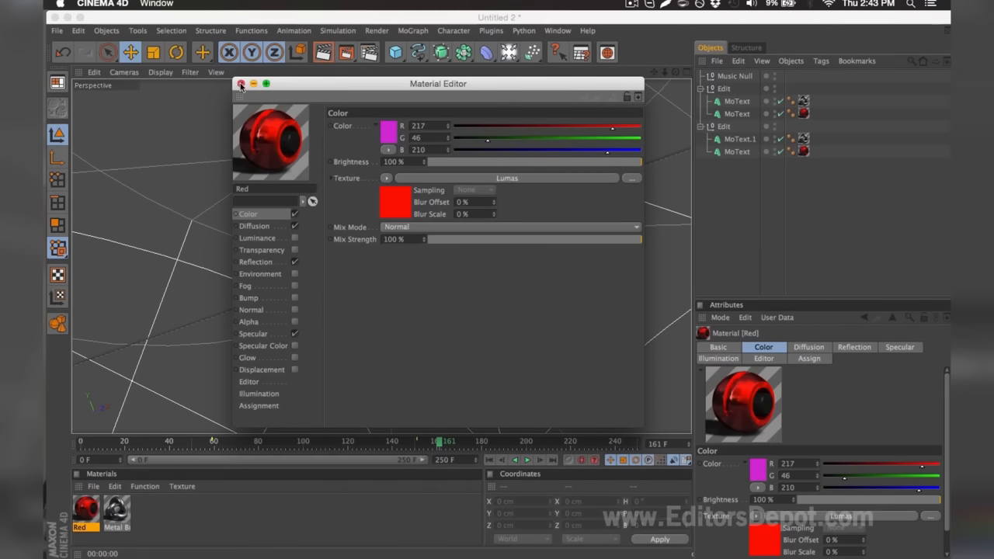
left_click(242, 84)
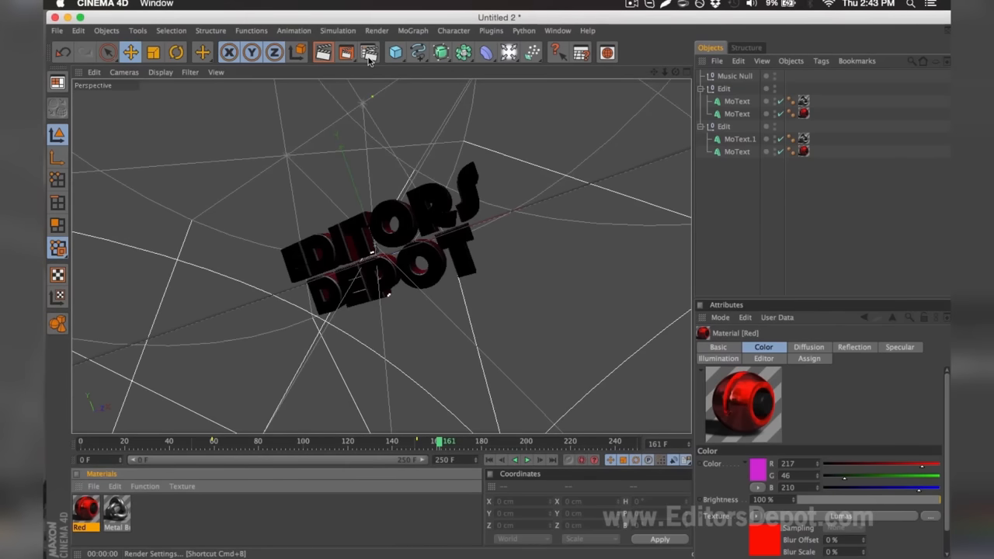
Set the render frame range to All Frames and show the Save page for PNG-with-alpha output
left_click(367, 53)
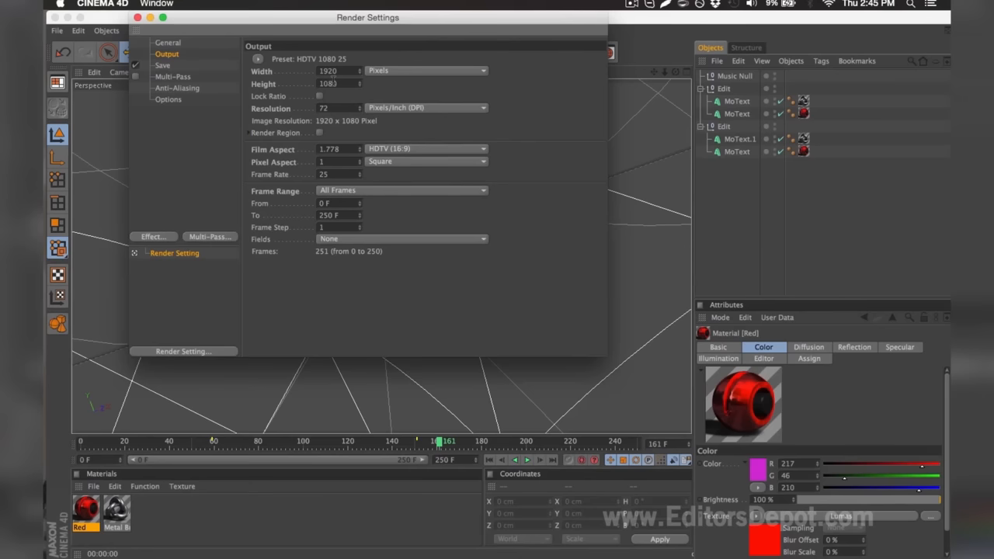
left_click(401, 189)
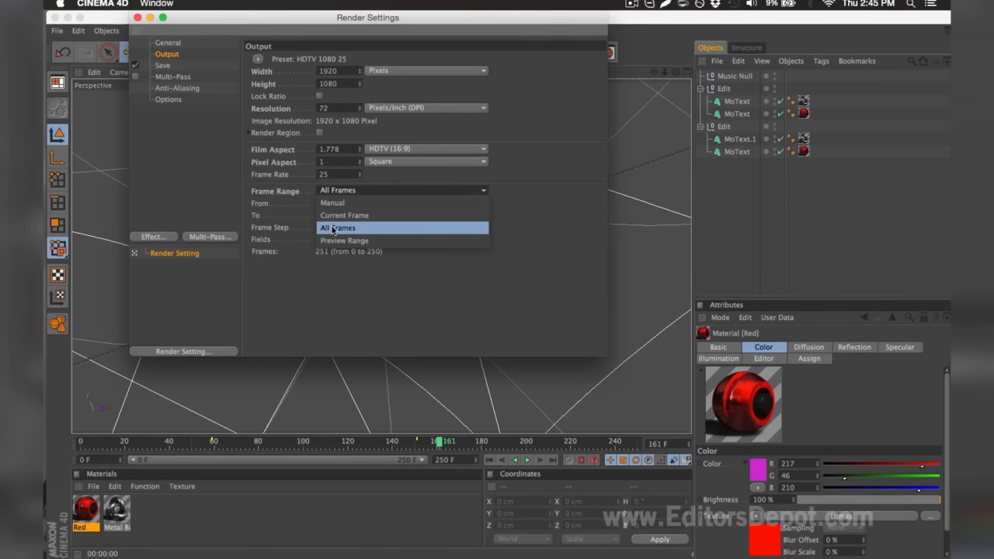
left_click(162, 57)
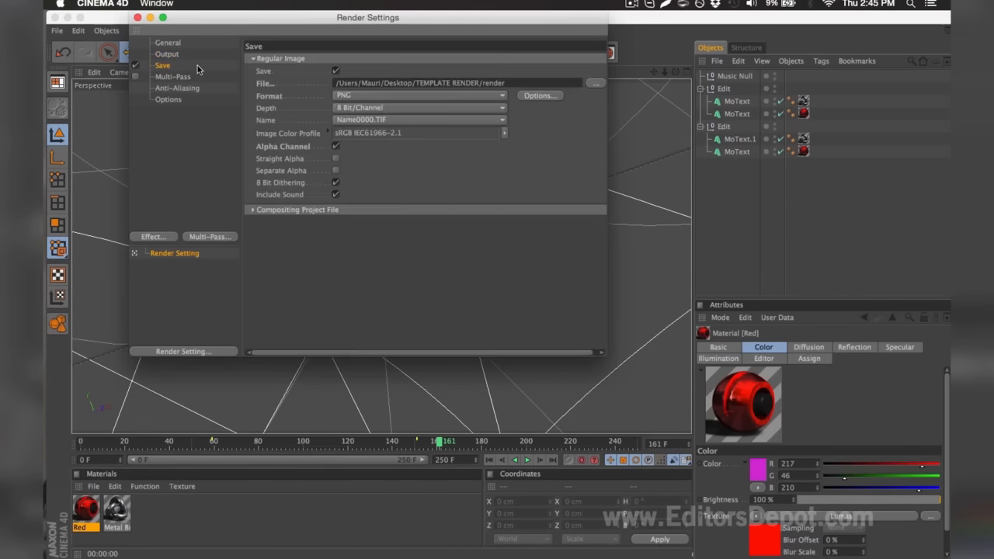
left_click(419, 94)
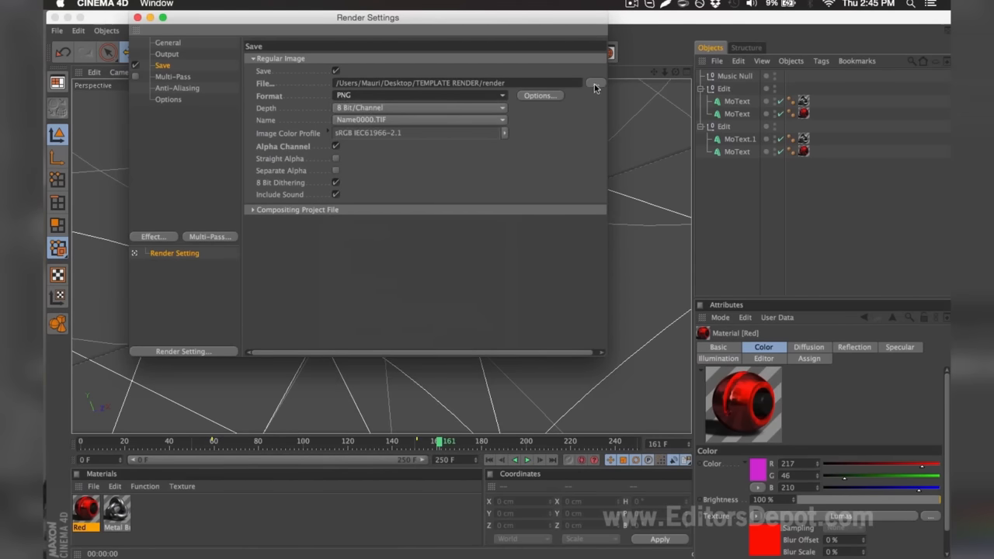
Save output as 'render' in the desktop's TEMPLATE RENDER folder and render to Picture Viewer
left_click(592, 84)
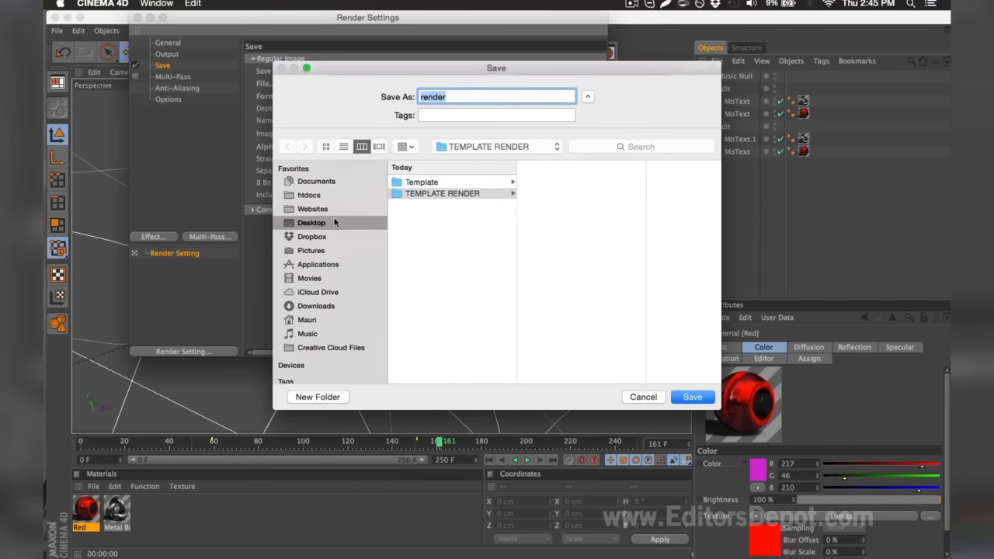
mouse_move(412, 181)
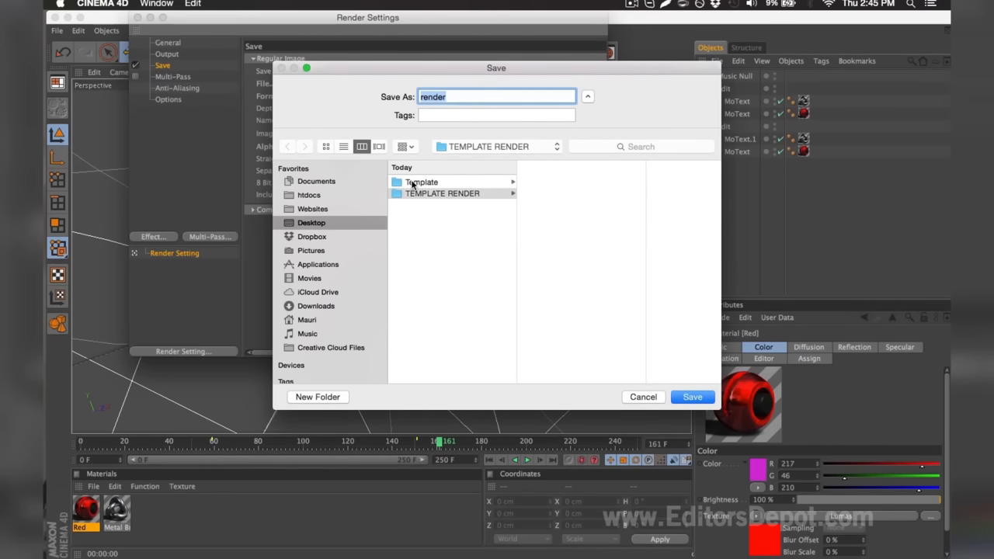
mouse_move(531, 208)
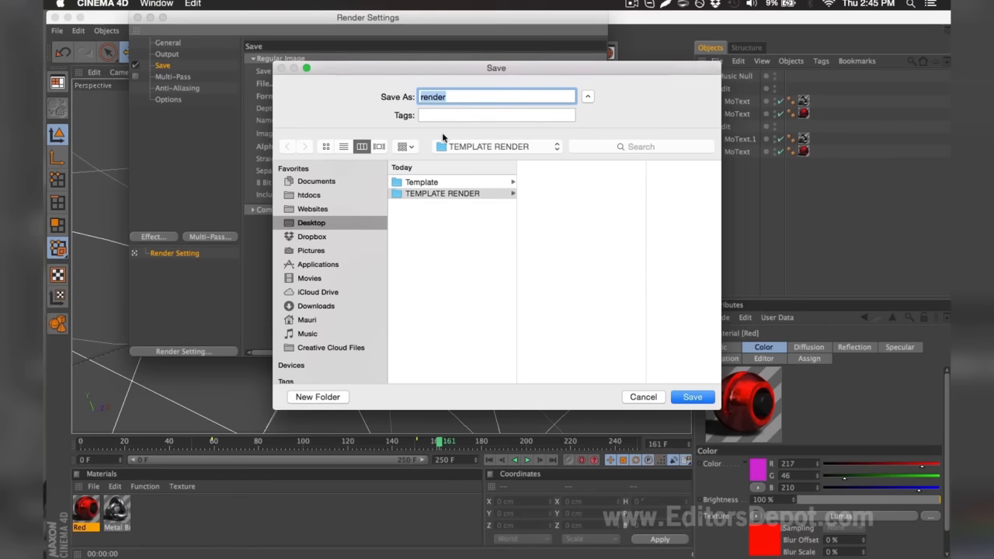
left_click(447, 97)
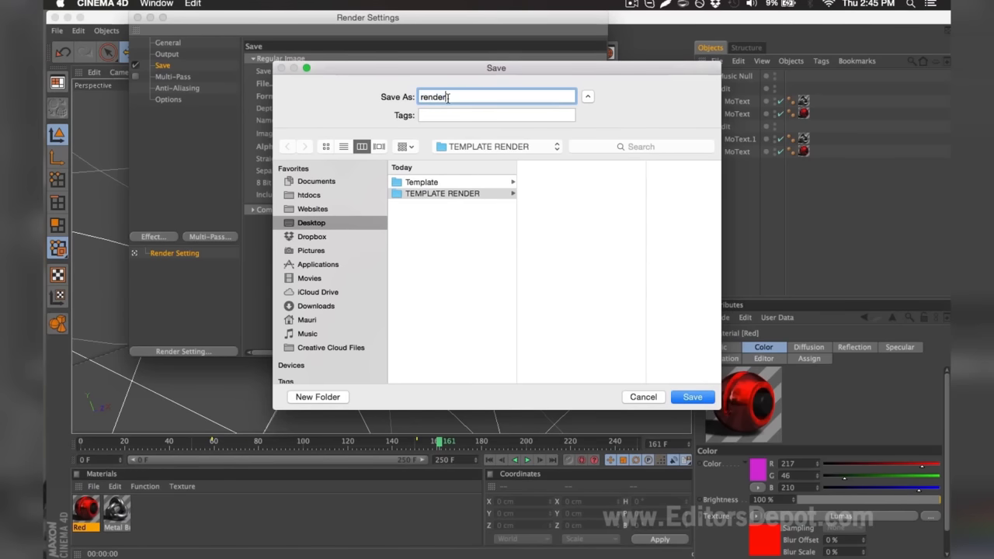
left_click(693, 397)
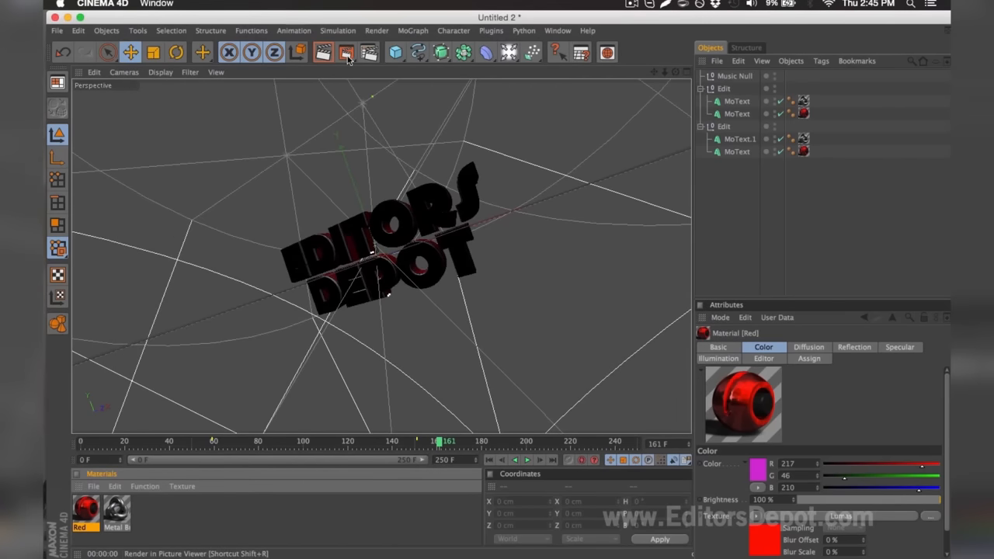
left_click(346, 51)
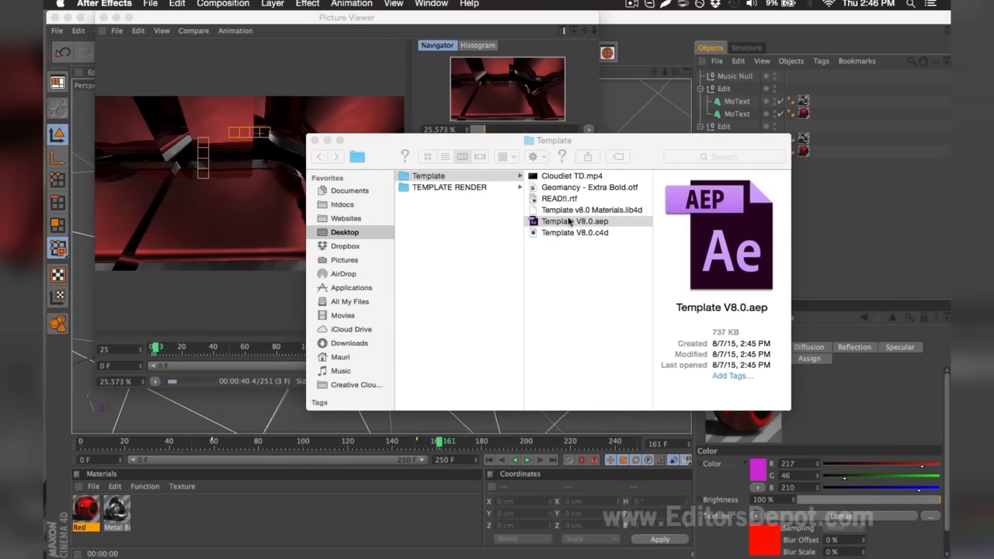
Open Template V8.0.aep, accept the conversion notice and open the Template V8.0.aec composition
double_click(575, 221)
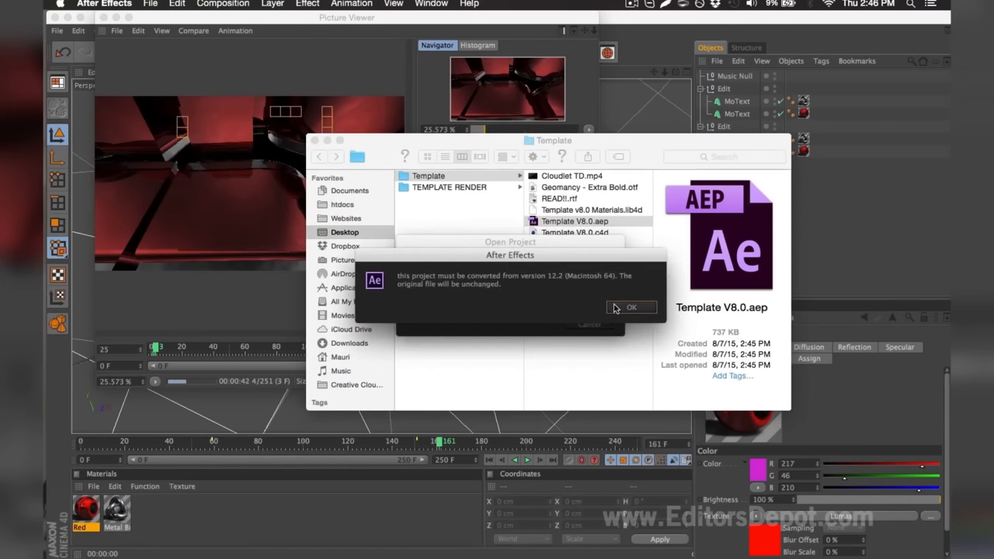
left_click(631, 308)
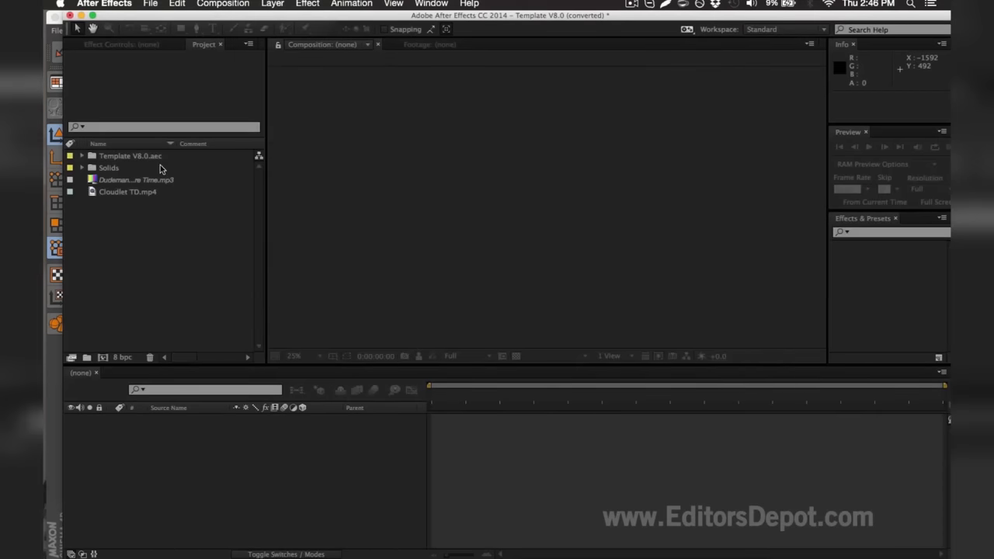
double_click(123, 155)
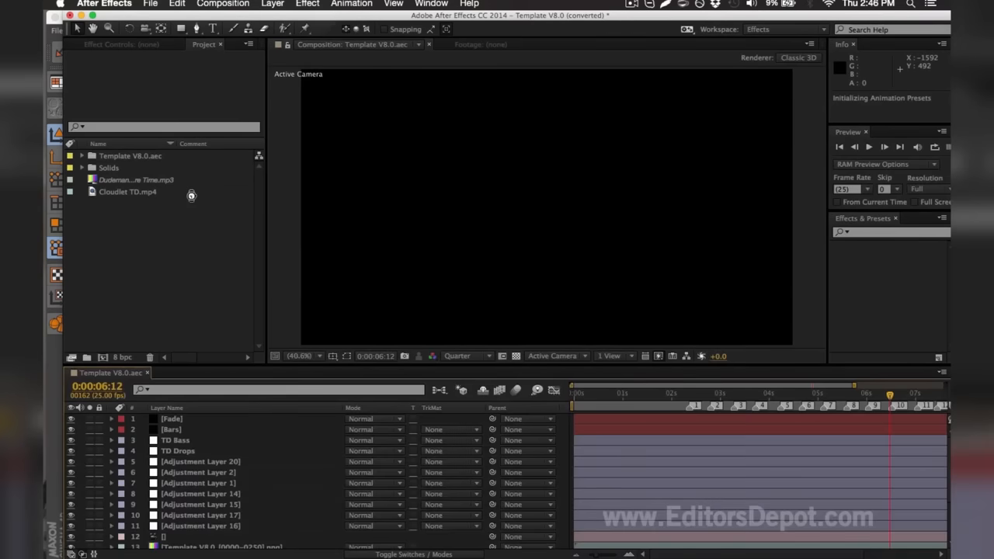
mouse_move(124, 180)
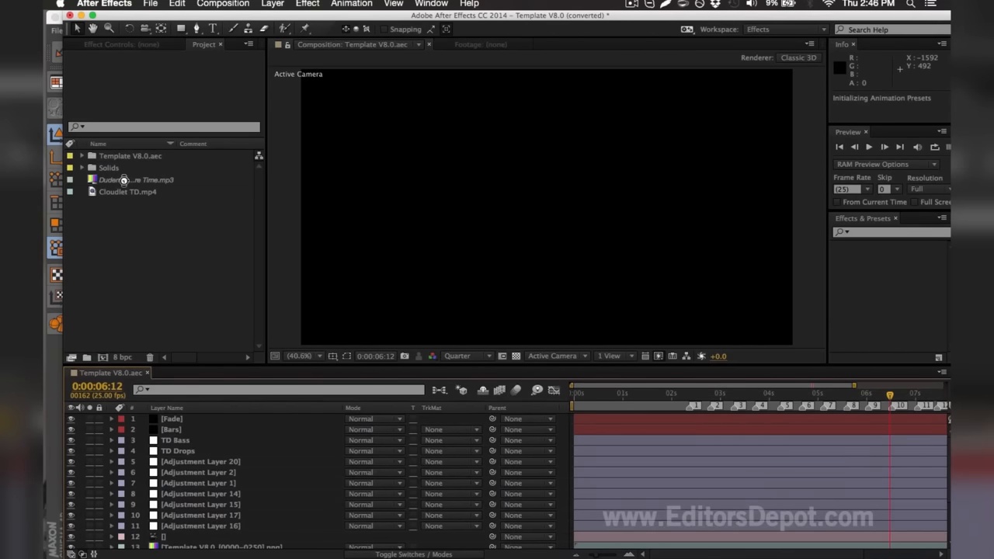
Start replacing the missing Dudeman – Adventure Time.mp3 and browse into the desktop's Template folder
left_click(128, 180)
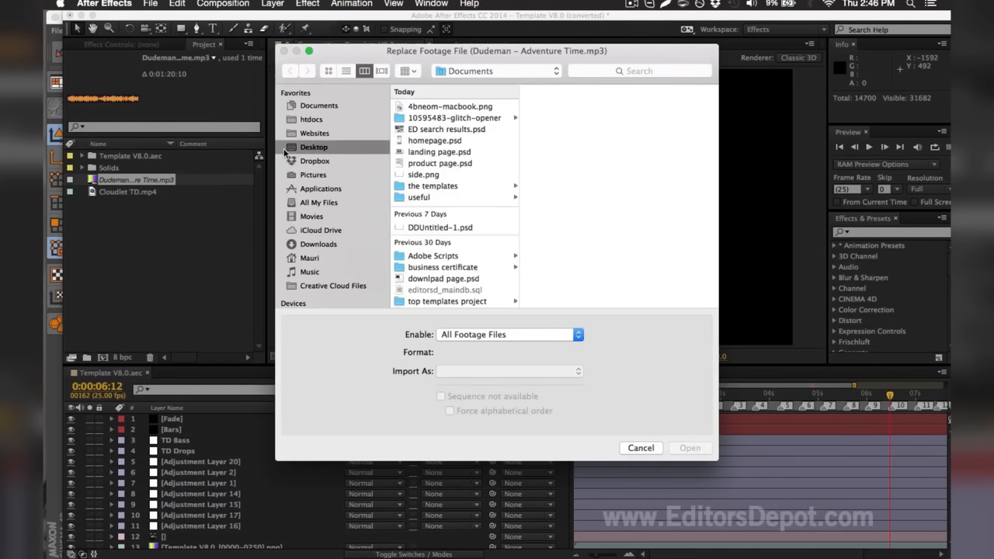
left_click(310, 146)
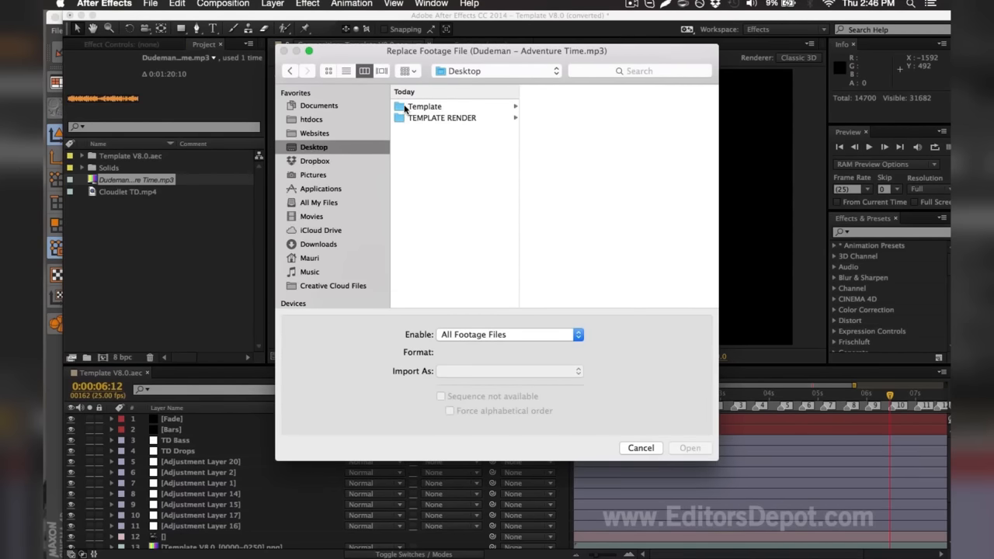
double_click(424, 106)
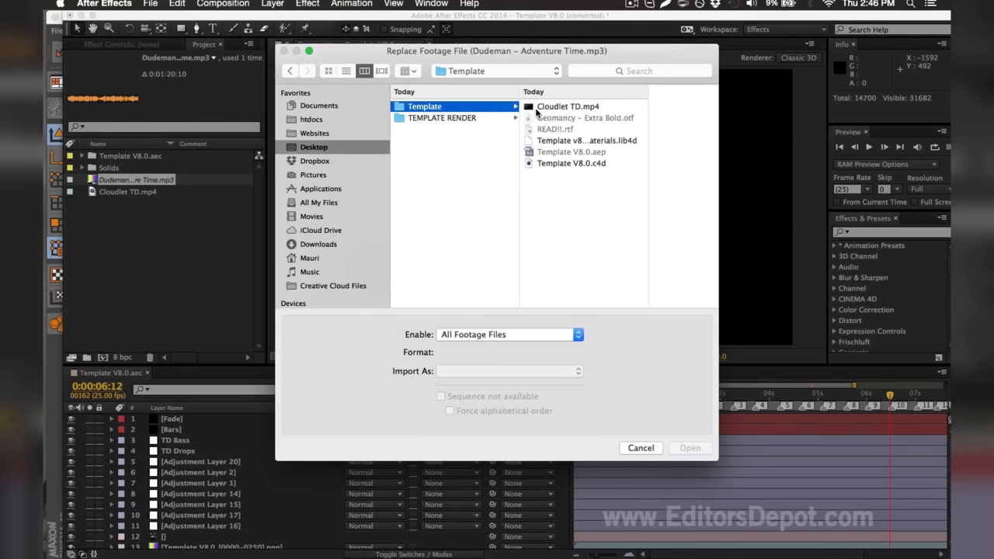
mouse_move(548, 114)
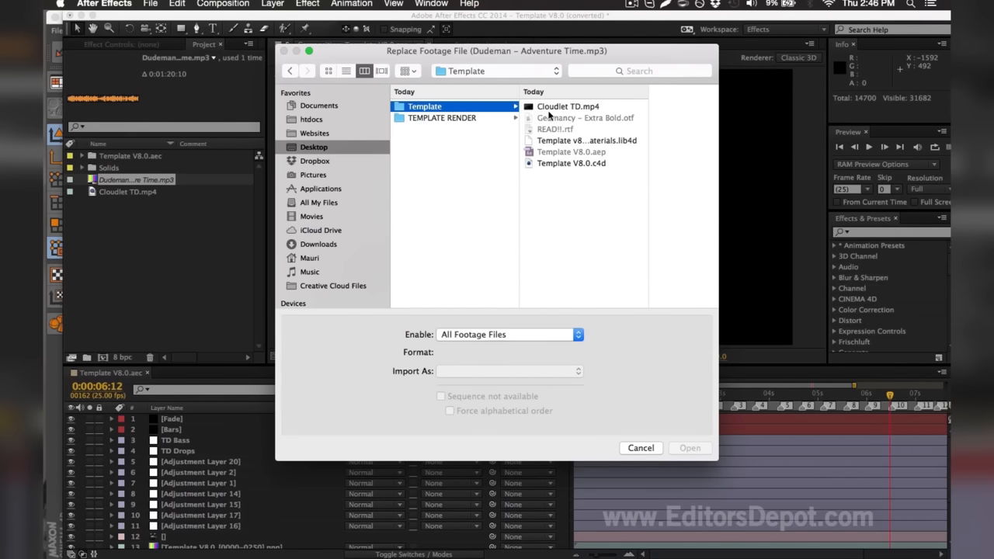
mouse_move(525, 143)
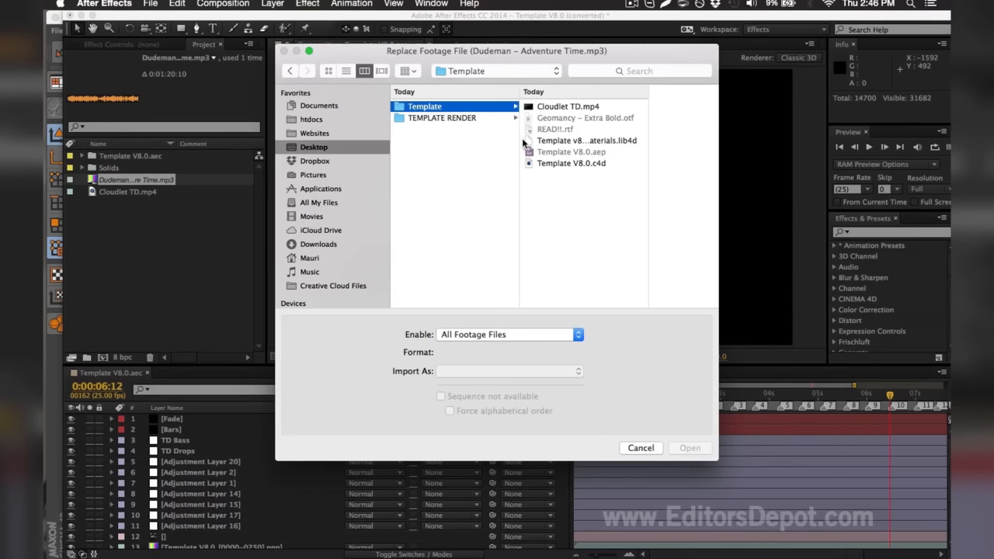
mouse_move(492, 121)
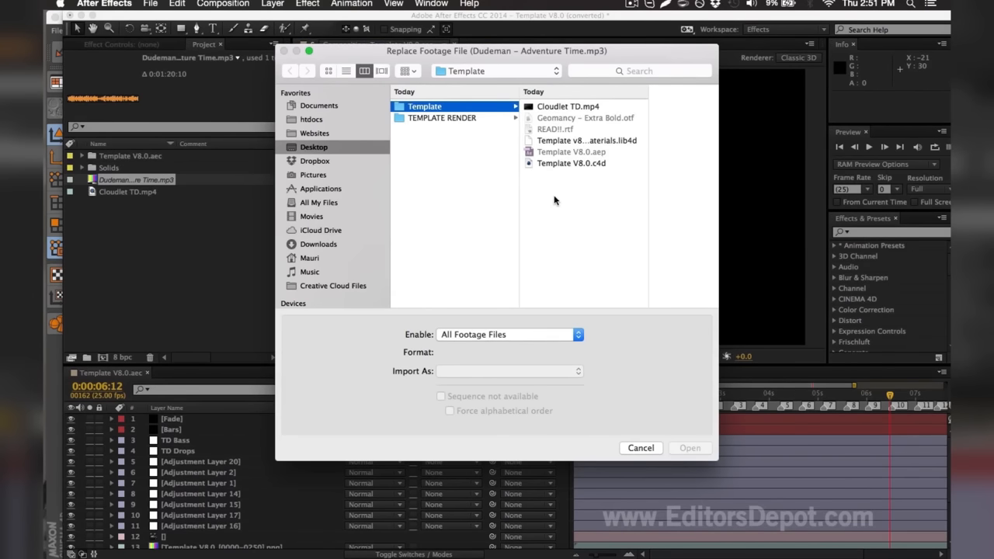
left_click(640, 447)
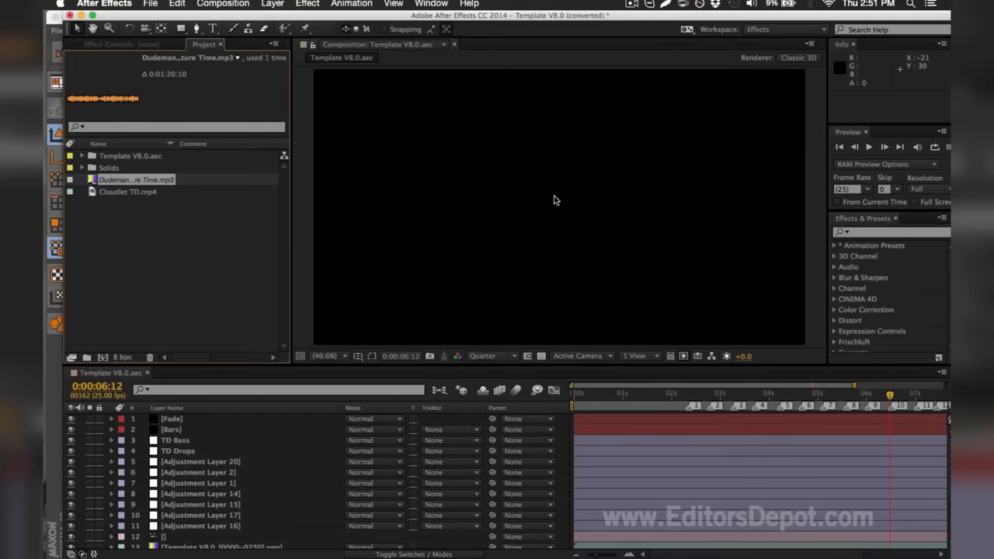
right_click(137, 180)
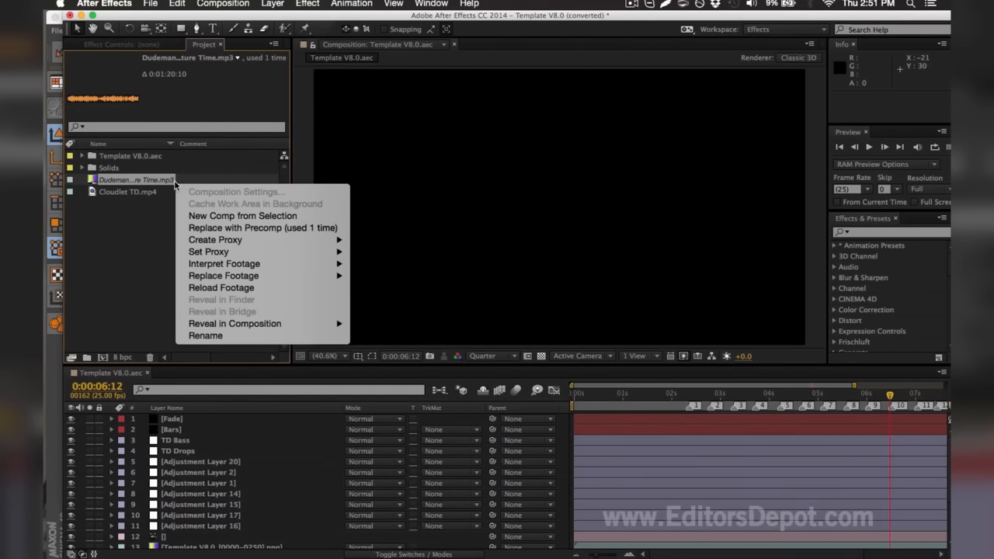
left_click(205, 335)
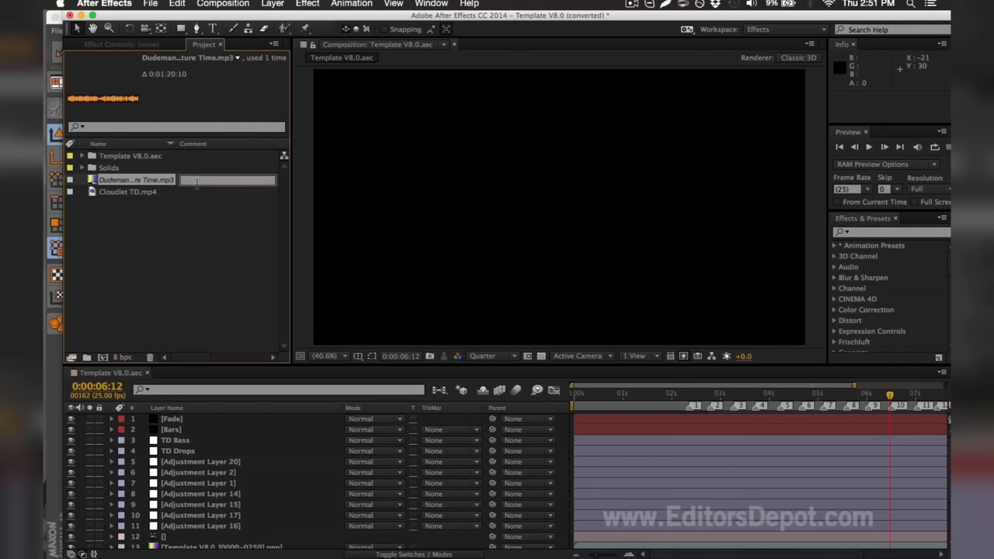
left_click(198, 230)
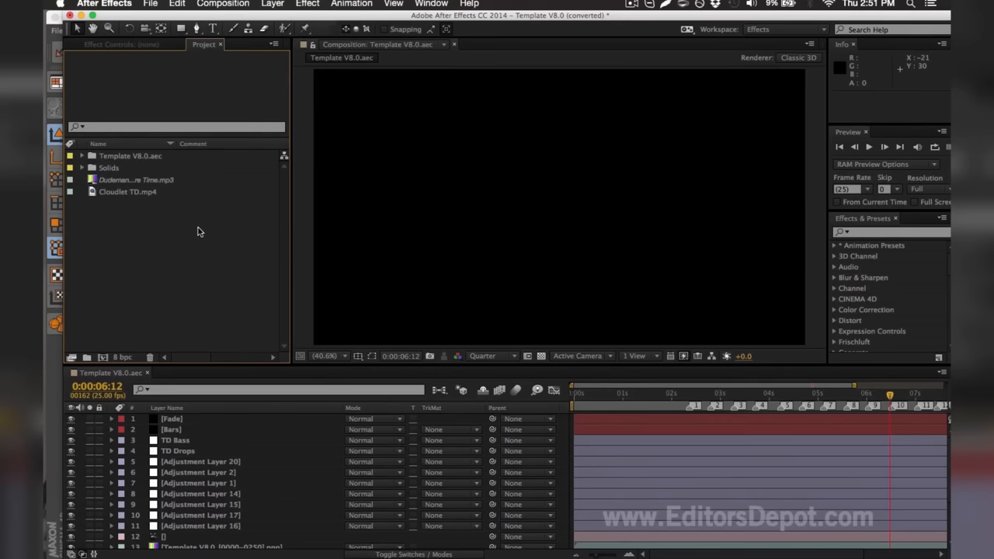
mouse_move(166, 226)
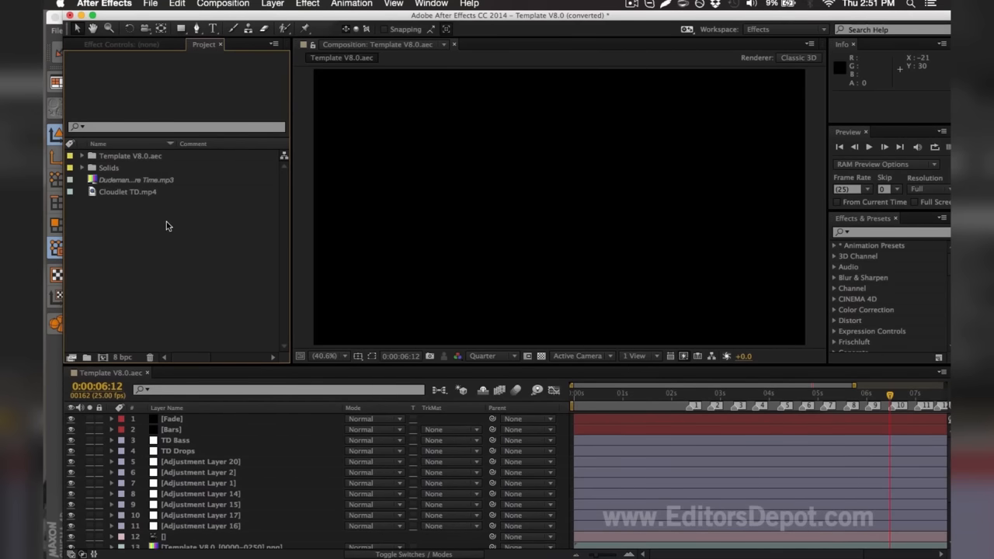
Replace the missing PNG footage with the render0000–0250 PNG sequence from TEMPLATE RENDER
left_click(131, 181)
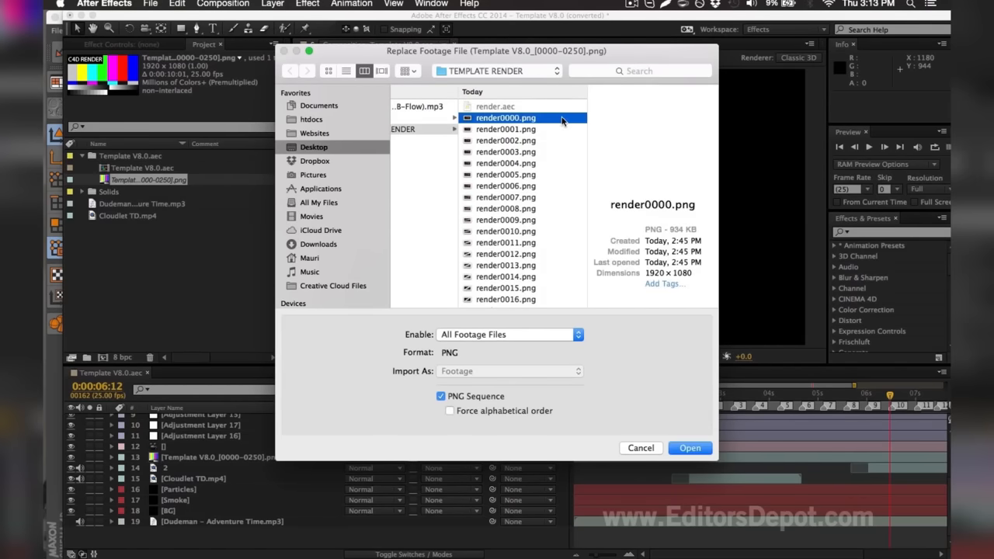
scroll("down", 3)
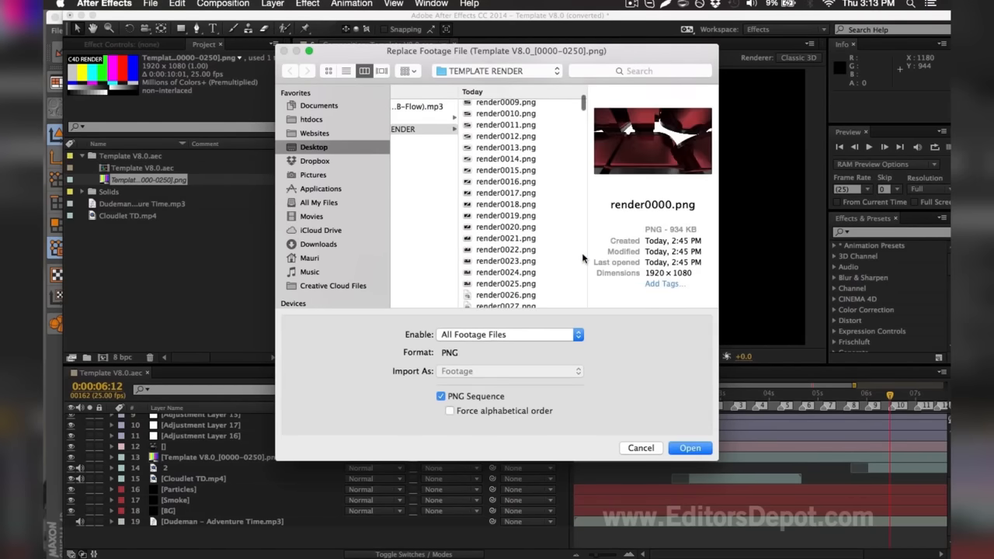
scroll("down", 3)
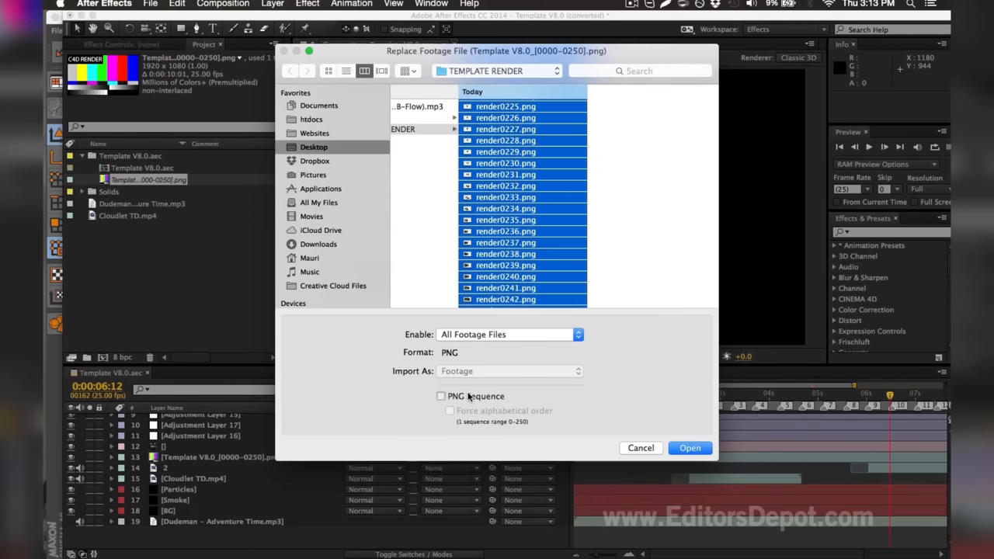
left_click(441, 396)
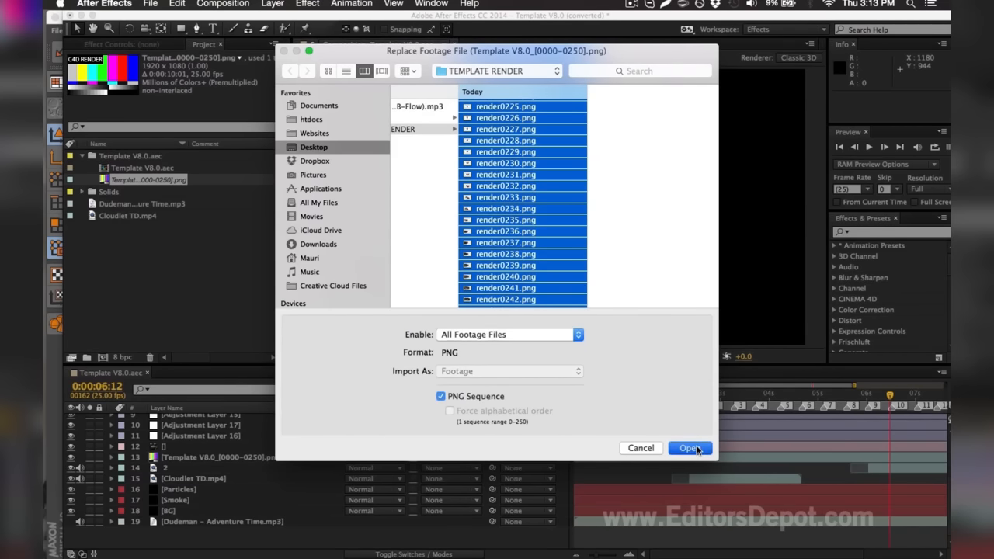
left_click(690, 447)
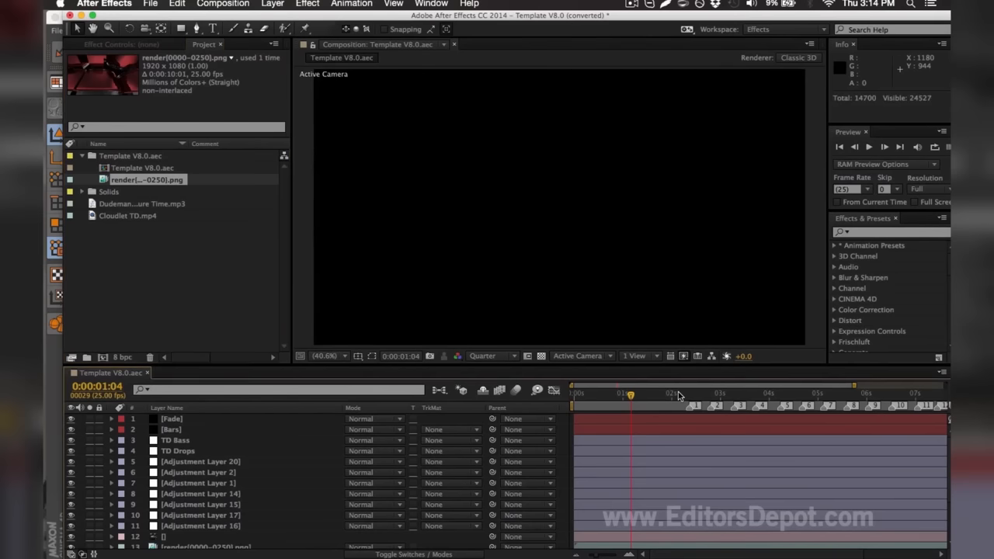
mouse_move(680, 393)
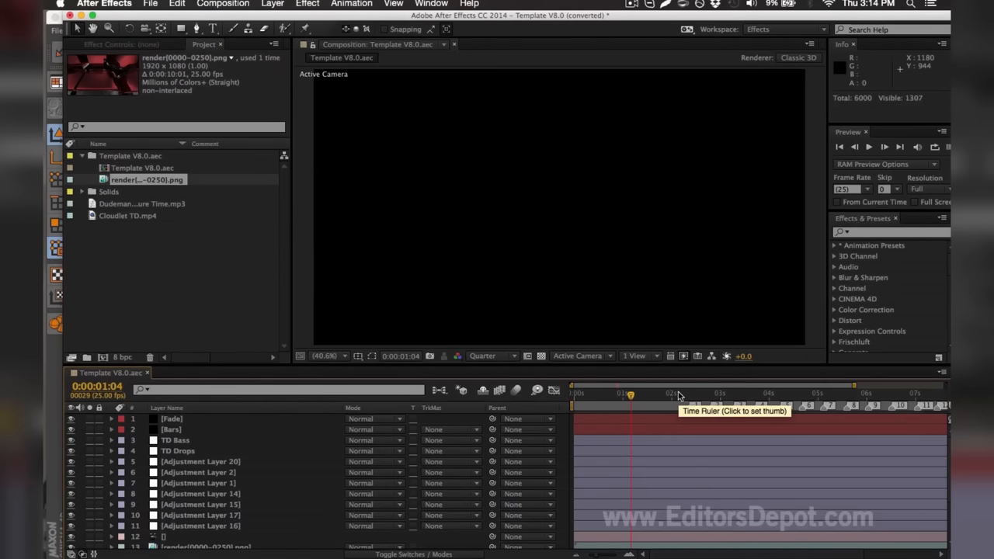
Move to 0:00:02:04 to view the rendered EDITORS DEPOT title frame
left_click(680, 393)
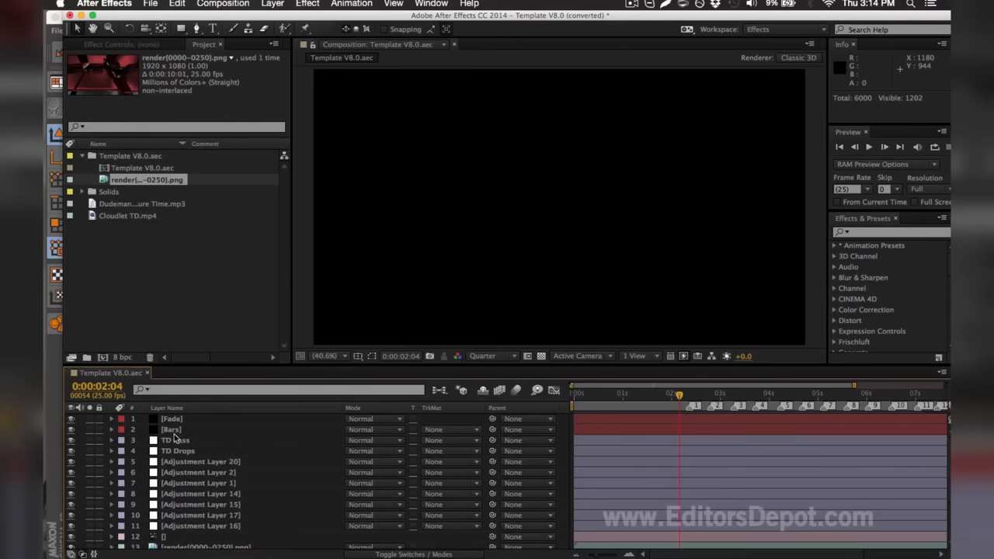
mouse_move(488, 244)
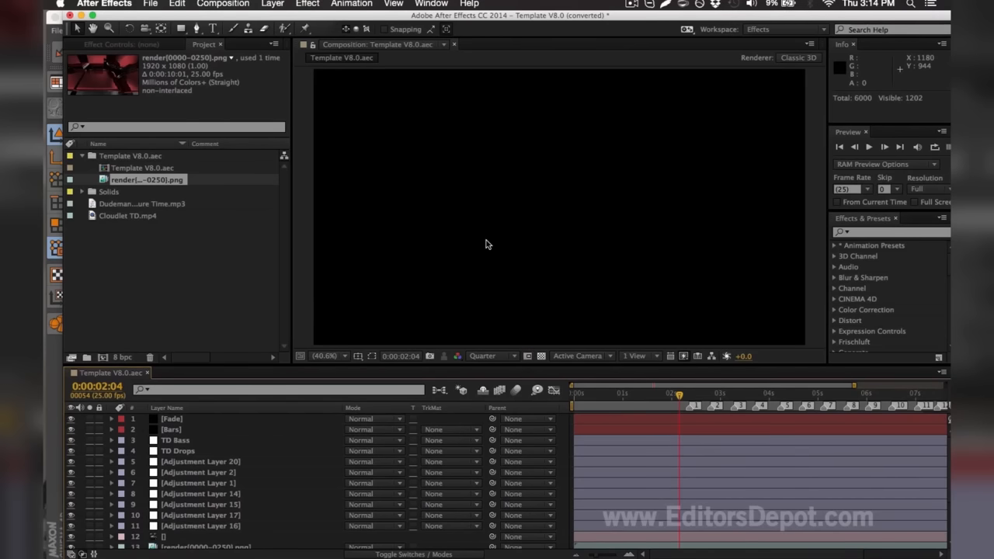
mouse_move(336, 314)
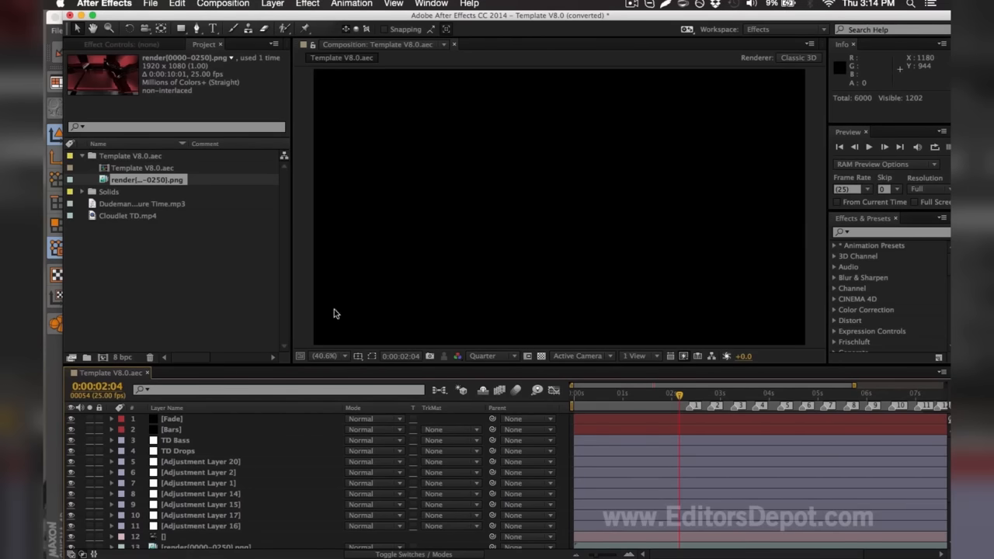
mouse_move(168, 441)
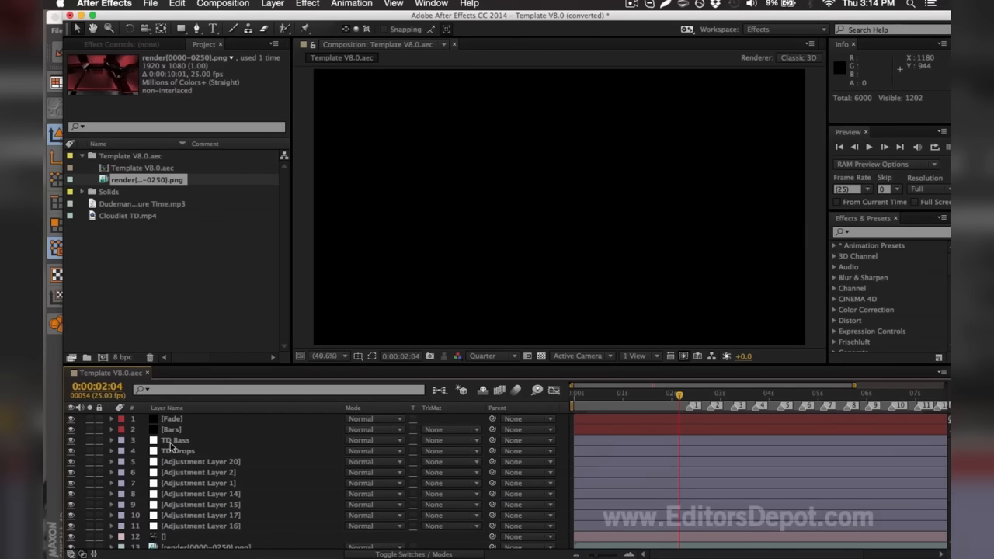
left_click(155, 439)
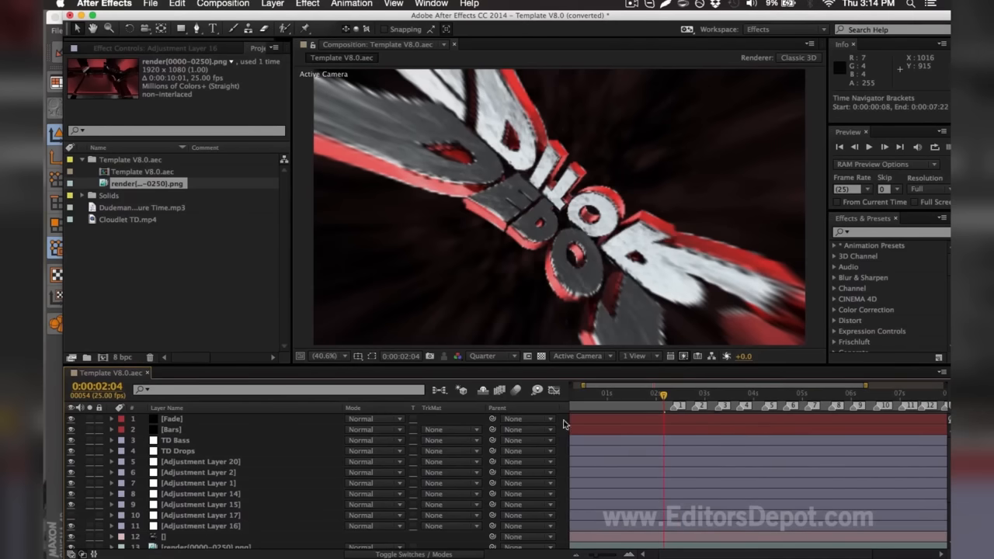
Move to about three seconds on the timeline and reach the Composition commands for queueing to Media Encoder
left_click(195, 515)
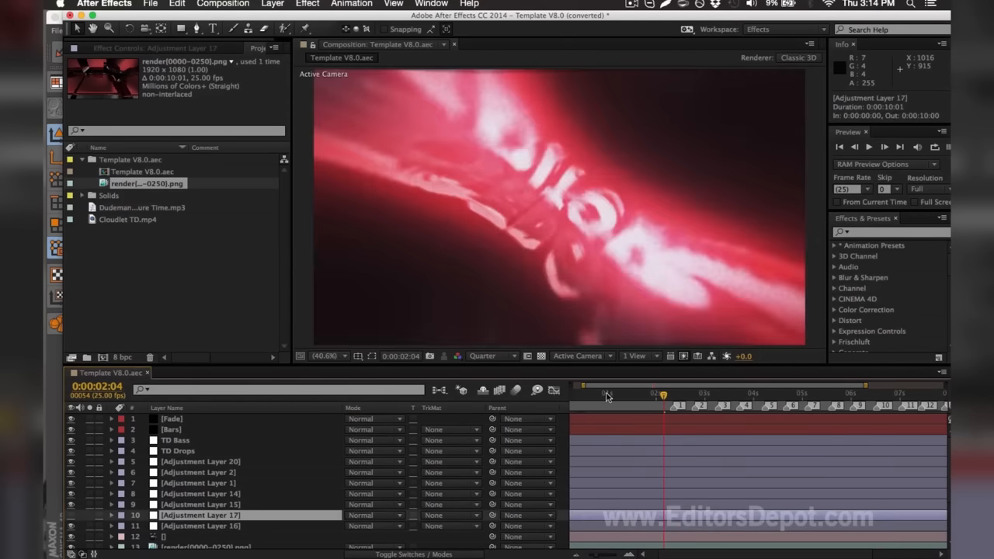
left_click(706, 391)
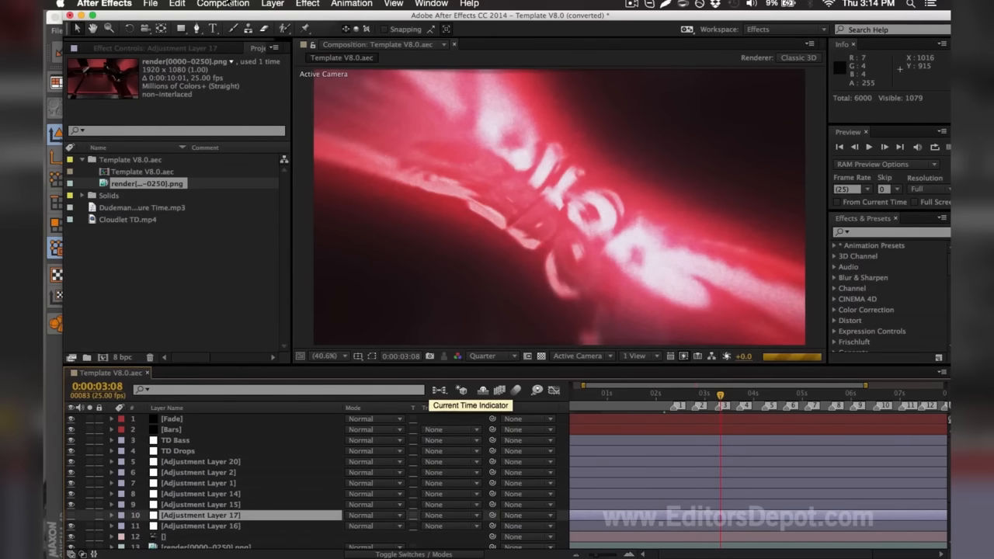
left_click(224, 4)
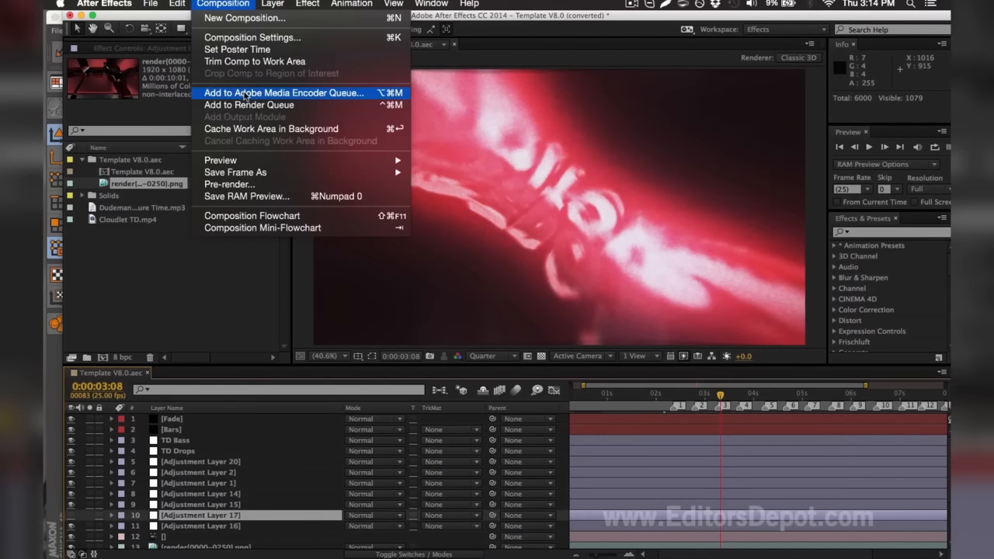